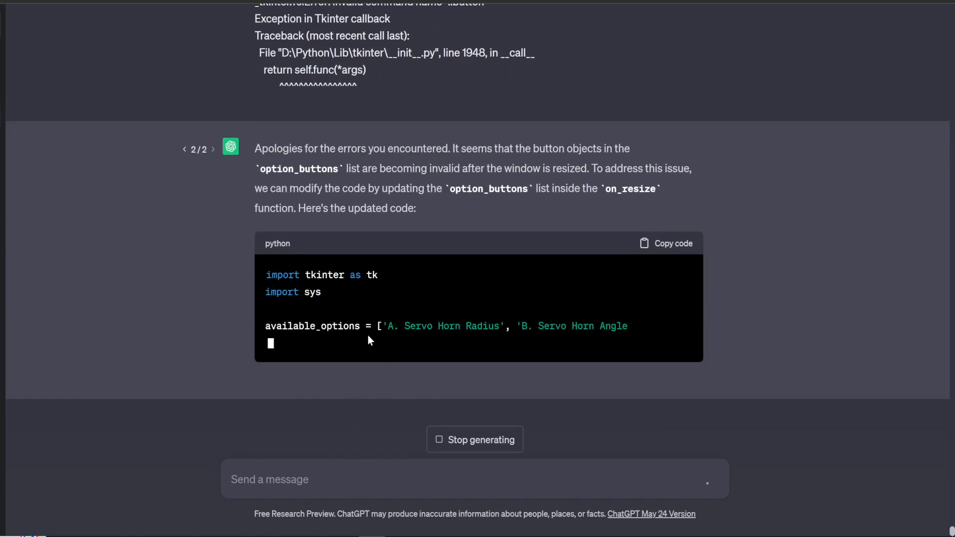
- Scroll through ChatGPT's revised Tkinter code block until the response finishes generating
{"action": "scroll", "scroll_direction": "down", "scroll_amount": 3}
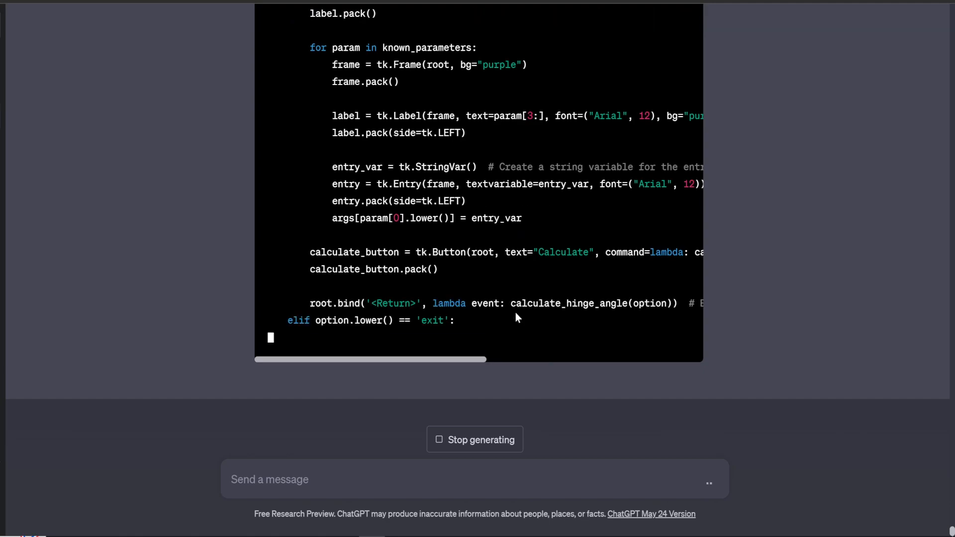
{"action": "scroll", "scroll_direction": "down", "scroll_amount": 3}
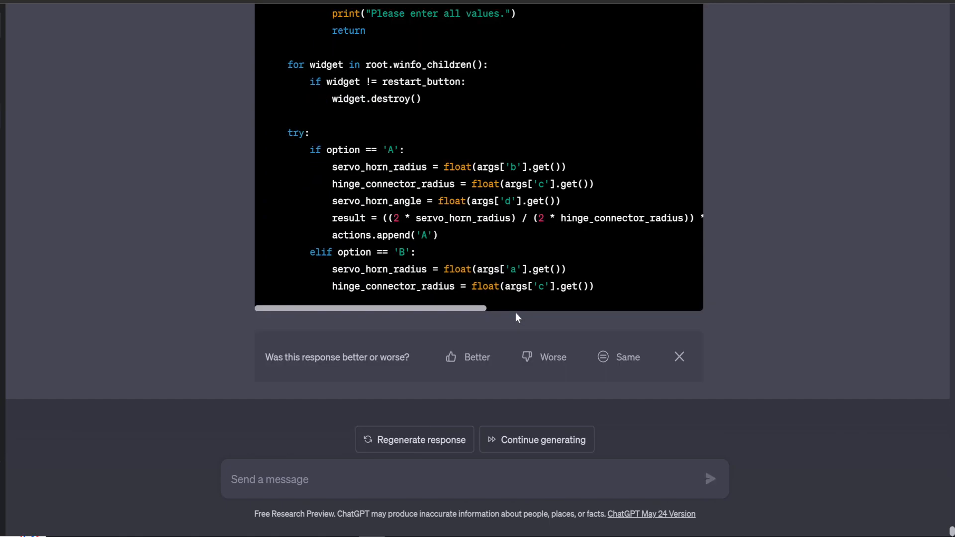
{"action": "mouse_move", "coordinate": [447, 390]}
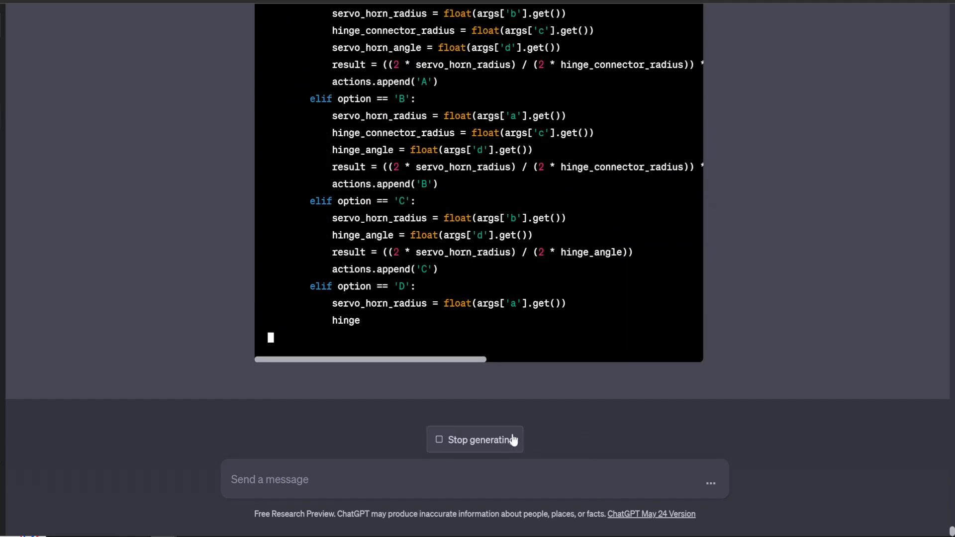
{"action": "scroll", "scroll_direction": "down", "scroll_amount": 3}
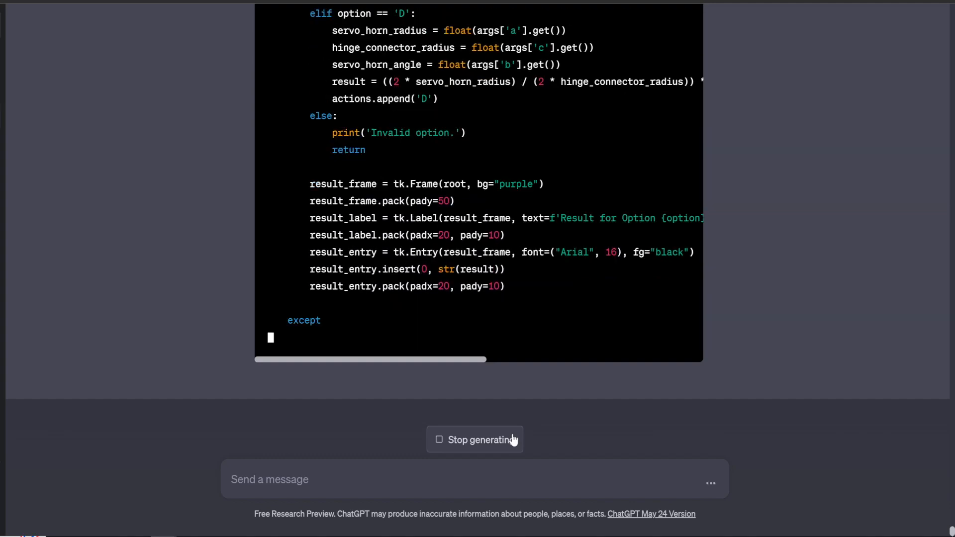
{"action": "scroll", "scroll_direction": "down", "scroll_amount": 3}
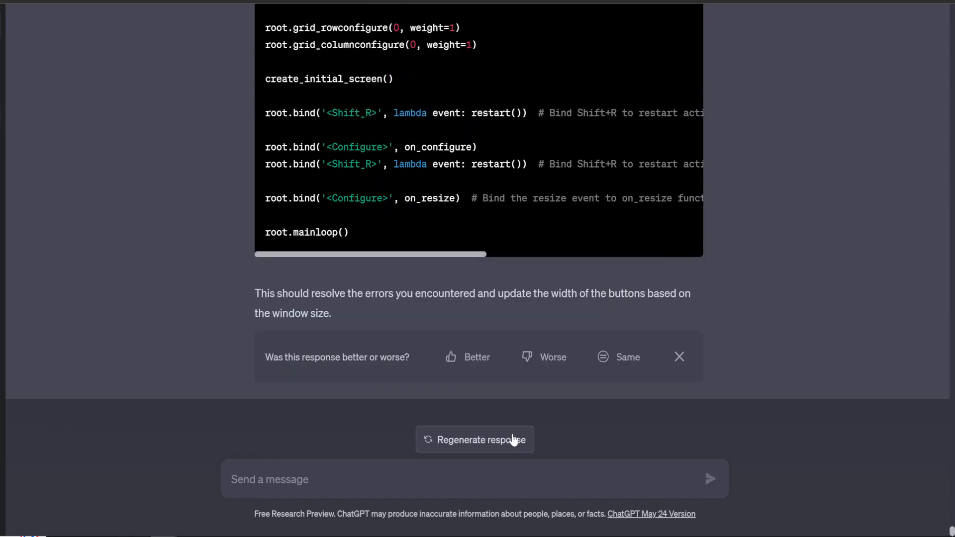
{"action": "mouse_move", "coordinate": [488, 158]}
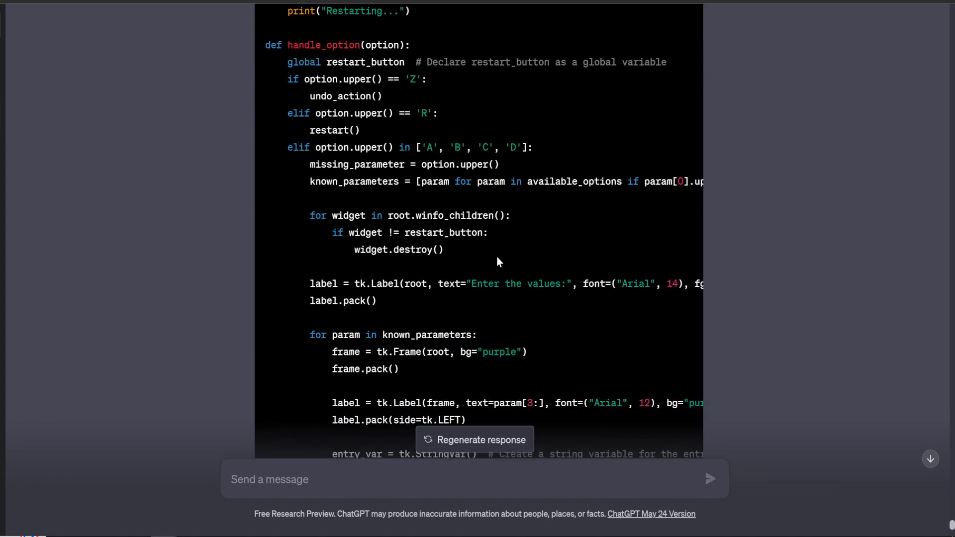
{"action": "scroll", "scroll_direction": "down", "scroll_amount": 3}
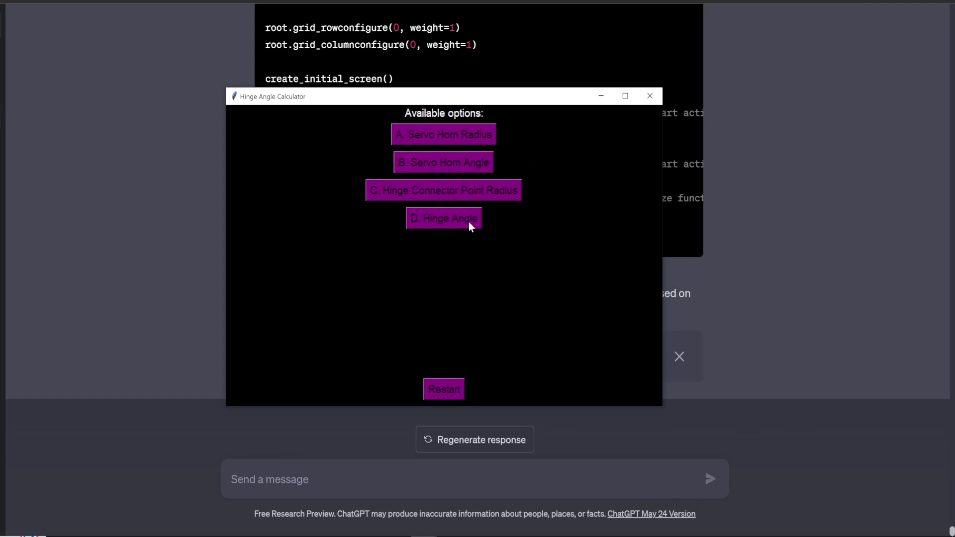
{"action": "mouse_move", "coordinate": [450, 235]}
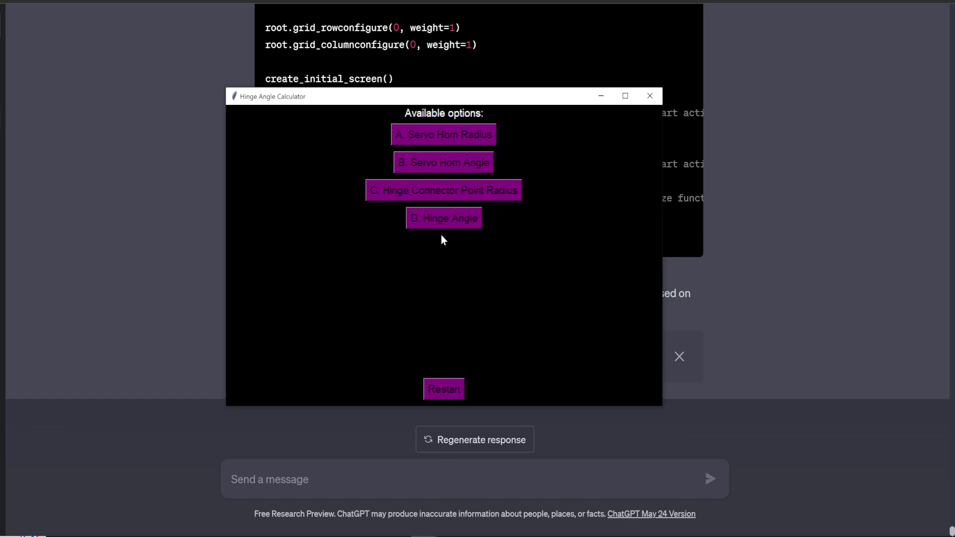
{"action": "mouse_move", "coordinate": [434, 240]}
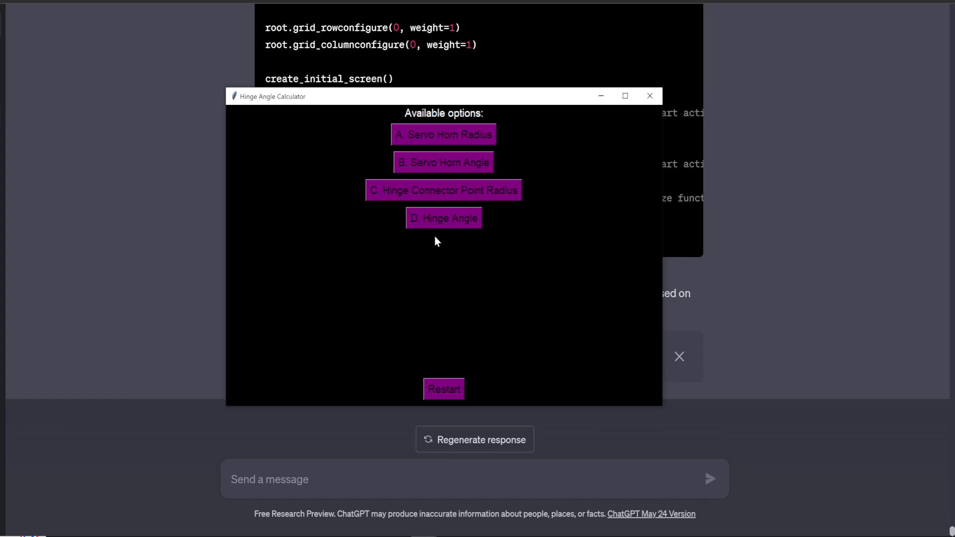
{"action": "mouse_move", "coordinate": [456, 99]}
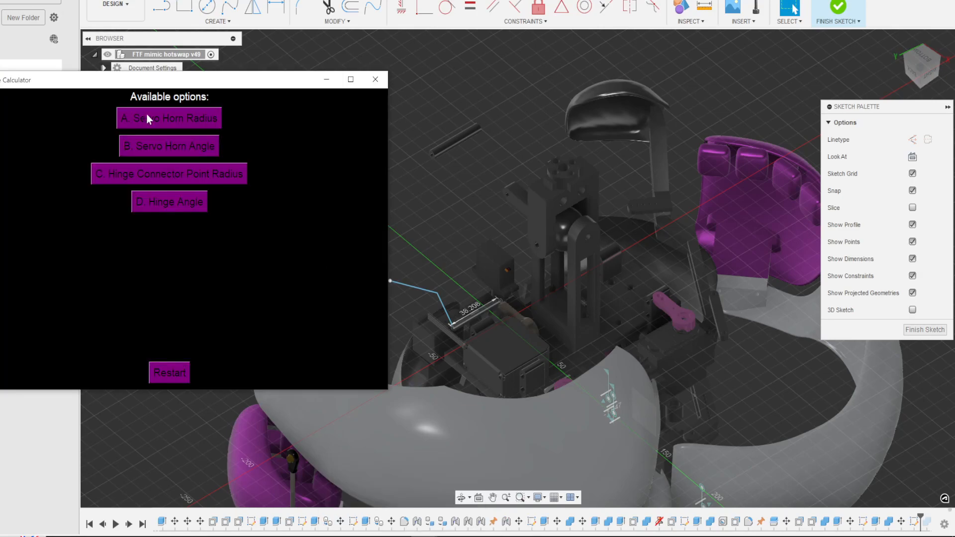
{"action": "mouse_move", "coordinate": [486, 225]}
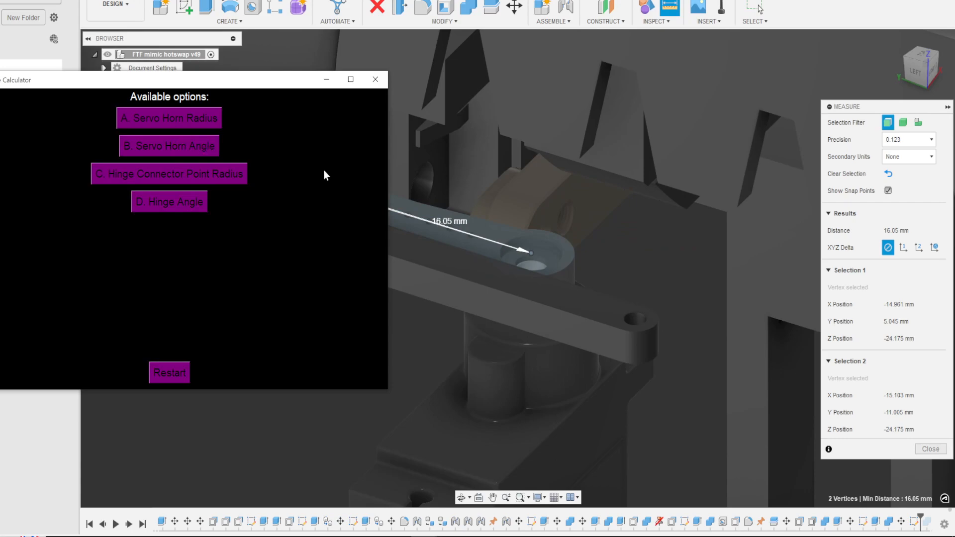
{"action": "mouse_move", "coordinate": [531, 246]}
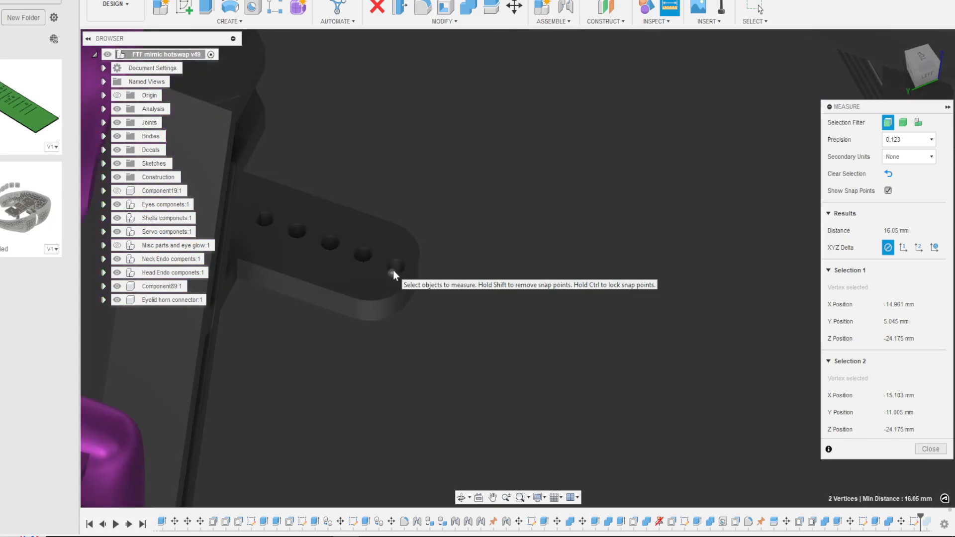
{"action": "mouse_move", "coordinate": [397, 267]}
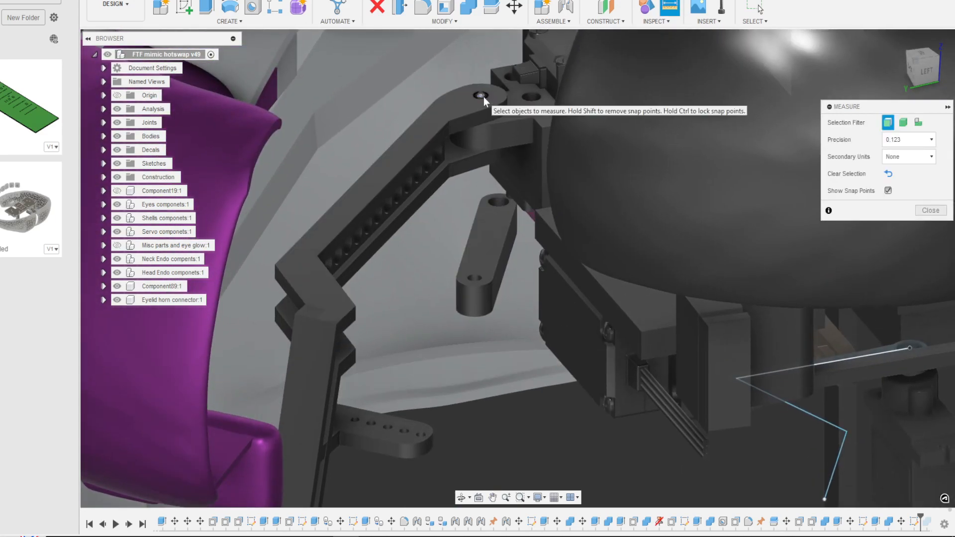
- Measure from the linkage pivot hole vertex to the servo horn's outer hole vertex
{"action": "left_click", "coordinate": [481, 95]}
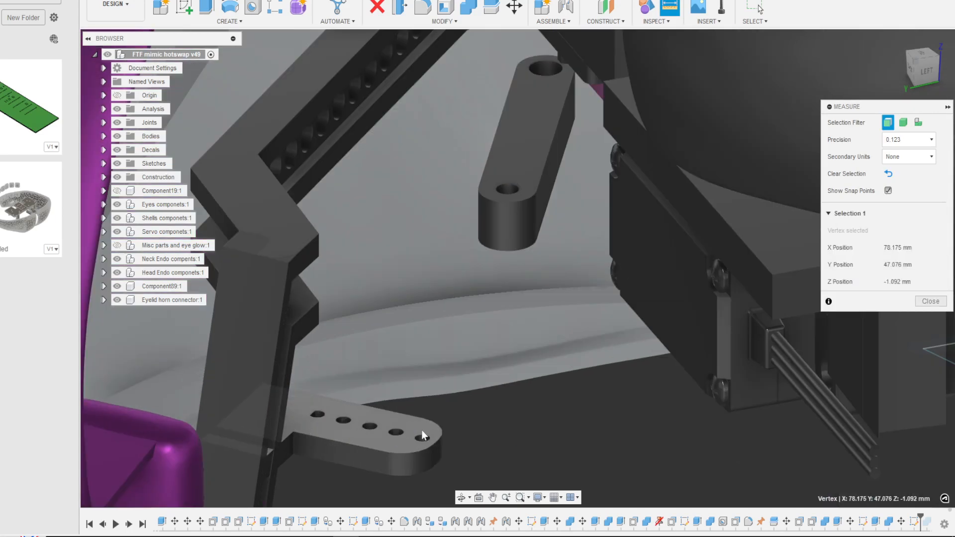
{"action": "left_click", "coordinate": [421, 440]}
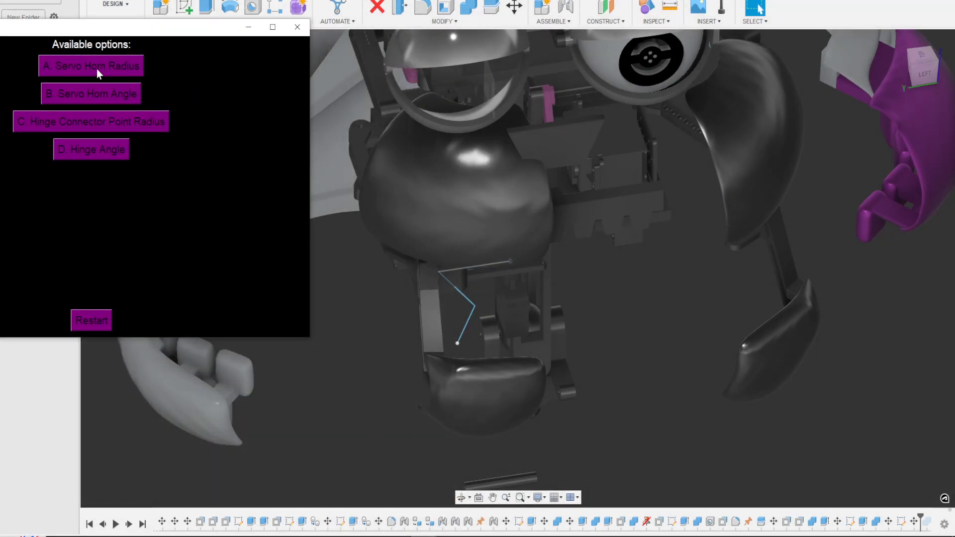
{"action": "mouse_move", "coordinate": [468, 401]}
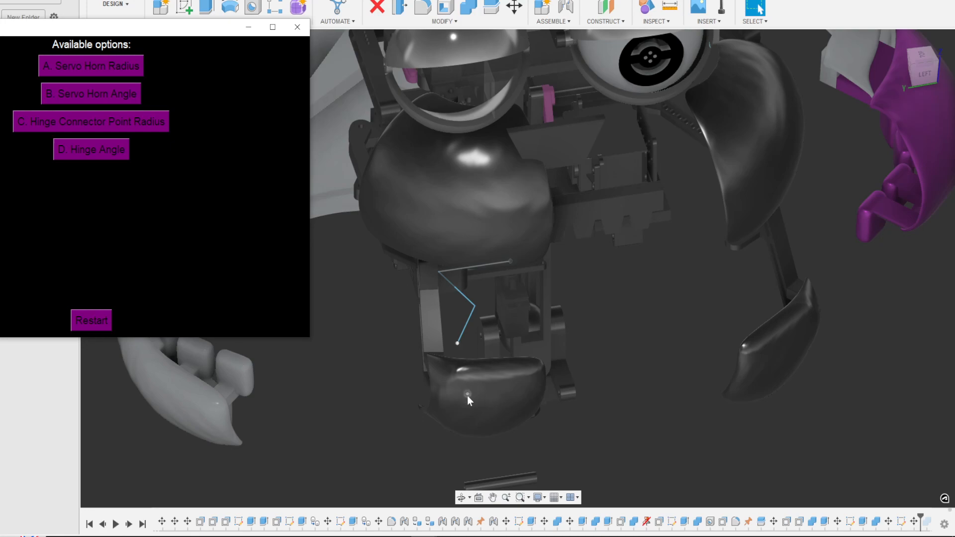
{"action": "mouse_move", "coordinate": [99, 157]}
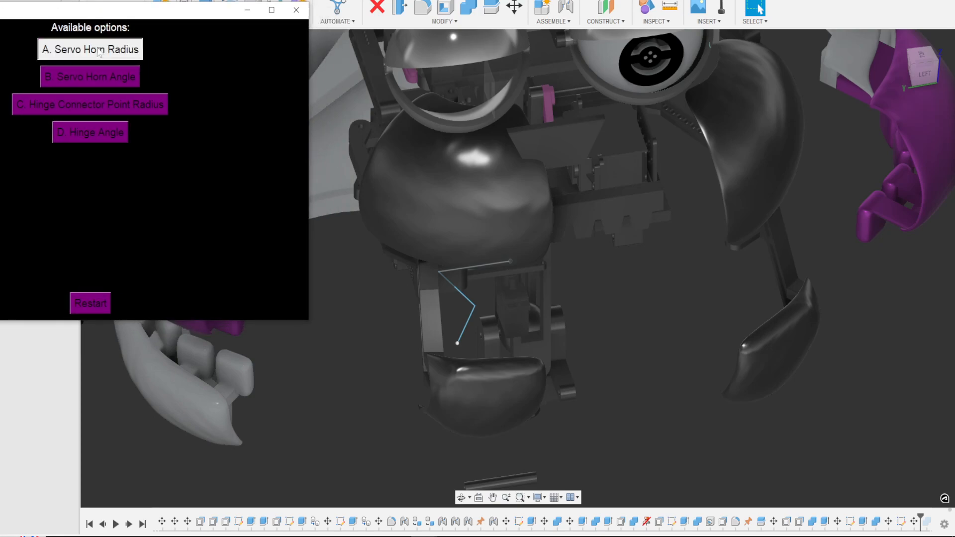
- Enter horn angle 90, connector radius 106 and hinge angle 45, calculate 38.2075 and select the result
{"action": "left_click", "coordinate": [90, 49]}
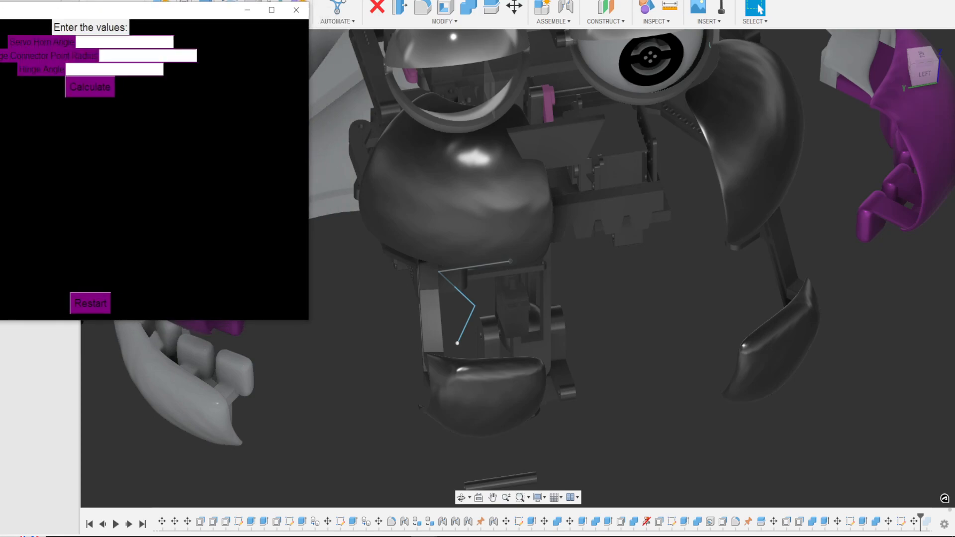
{"action": "type", "text": "90"}
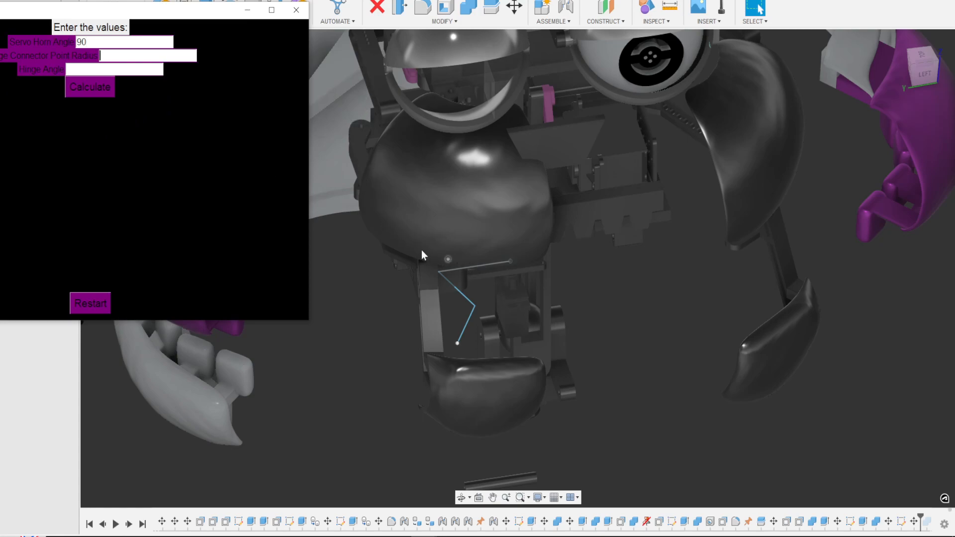
{"action": "type", "text": "106"}
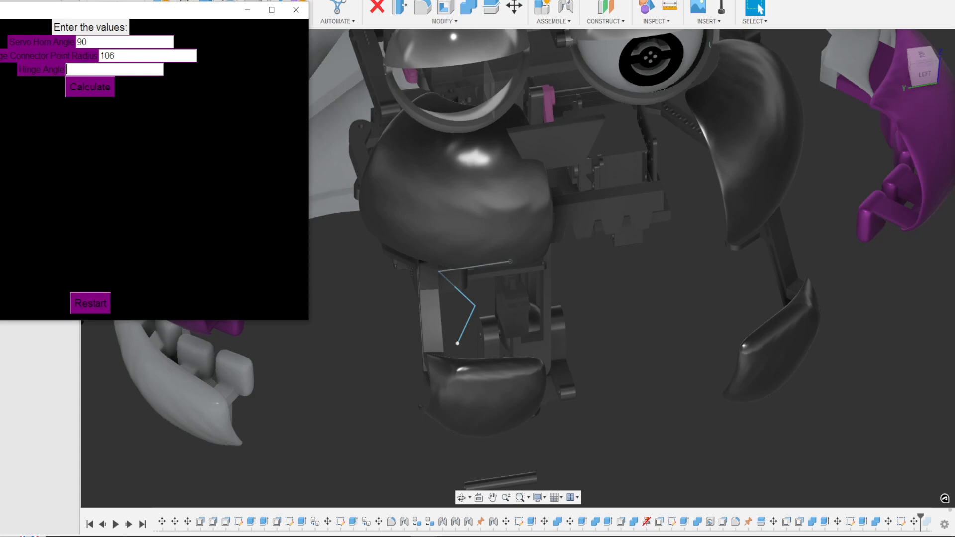
{"action": "type", "text": "45"}
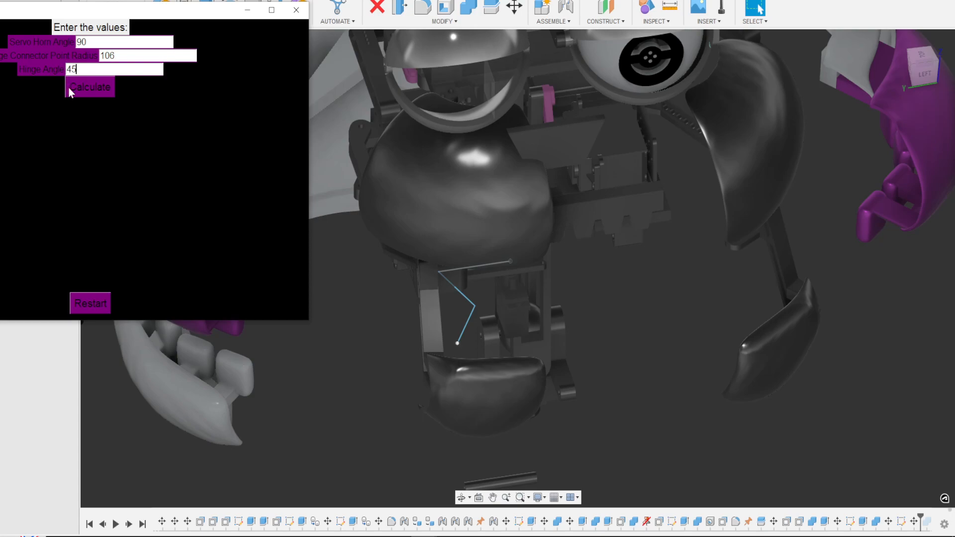
{"action": "left_click", "coordinate": [90, 87]}
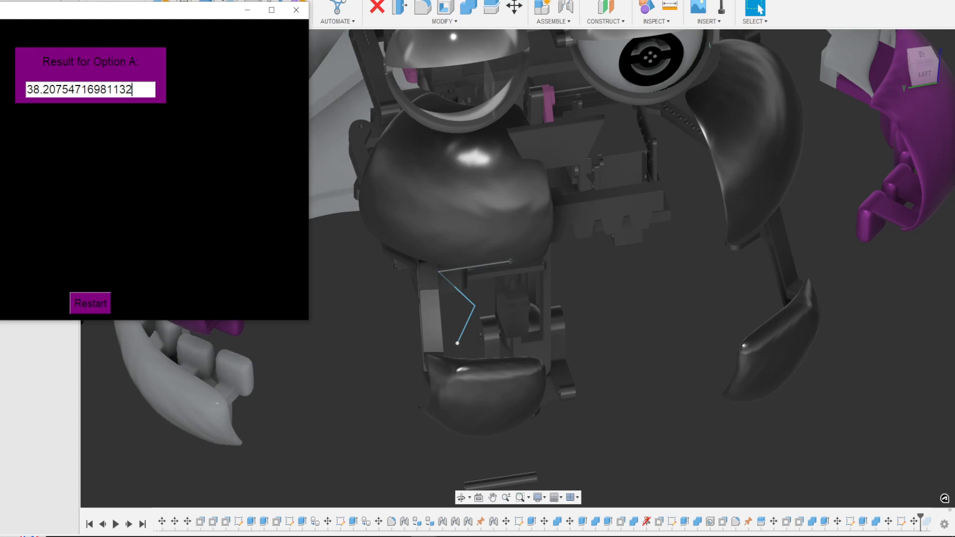
{"action": "triple_click", "coordinate": [88, 88]}
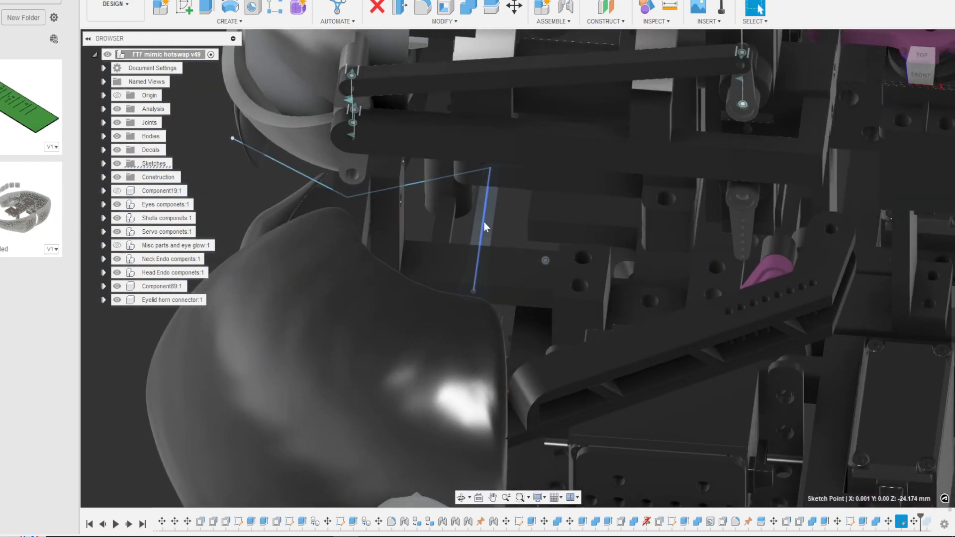
- Select the hinge linkage sketch line in the viewport to edit its sketch
{"action": "left_click", "coordinate": [482, 229]}
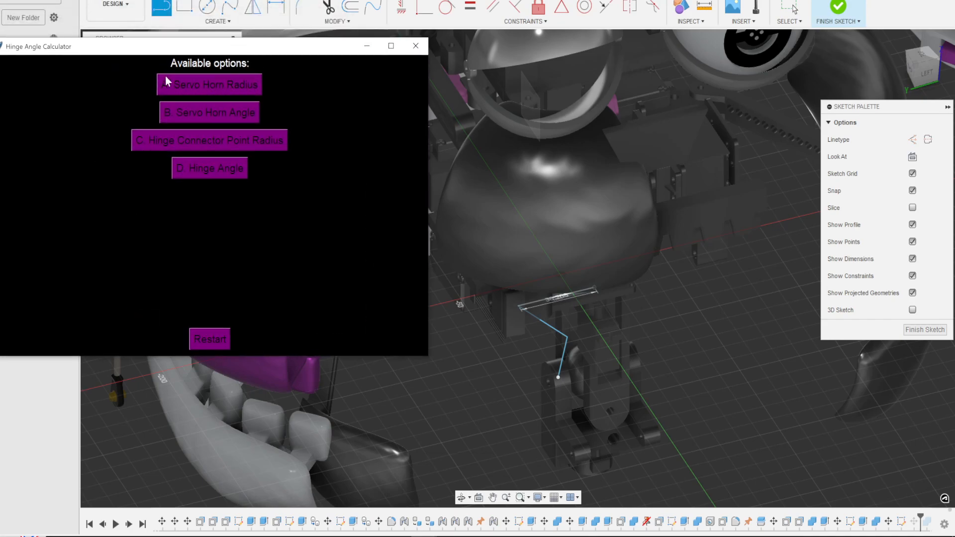
{"action": "mouse_move", "coordinate": [123, 147]}
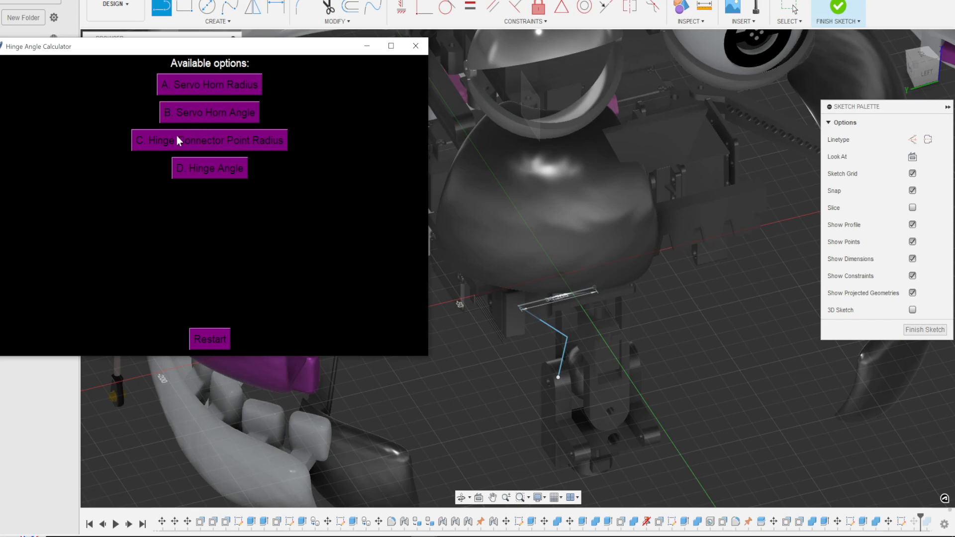
{"action": "mouse_move", "coordinate": [203, 144]}
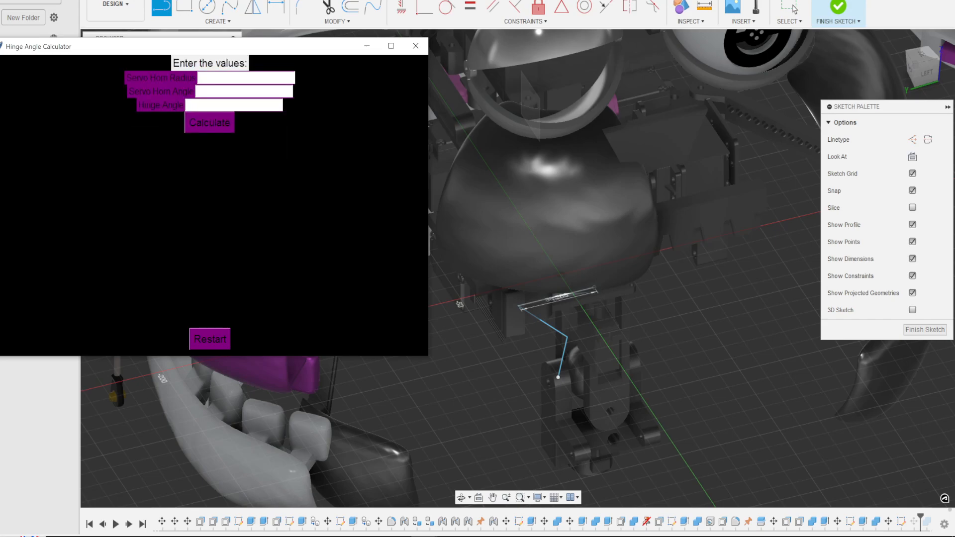
- Enter horn radius 16, horn angle 90 and hinge angle 45 for option C and calculate 2.0
{"action": "type", "text": "16"}
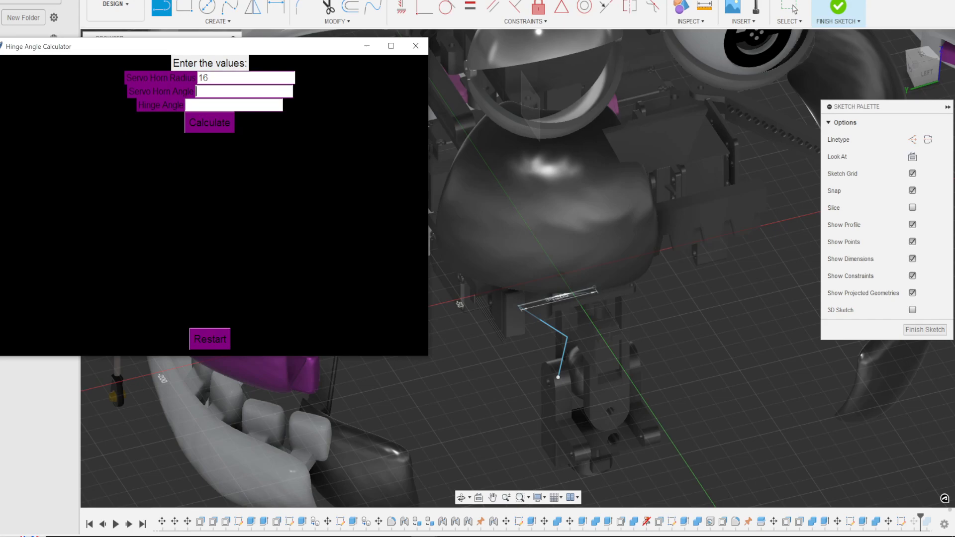
{"action": "type", "text": "90"}
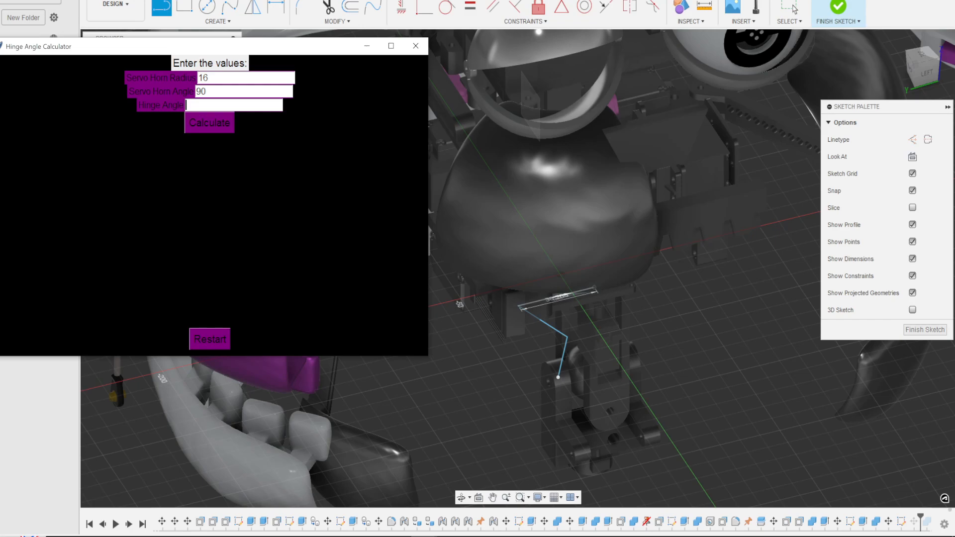
{"action": "type", "text": "45"}
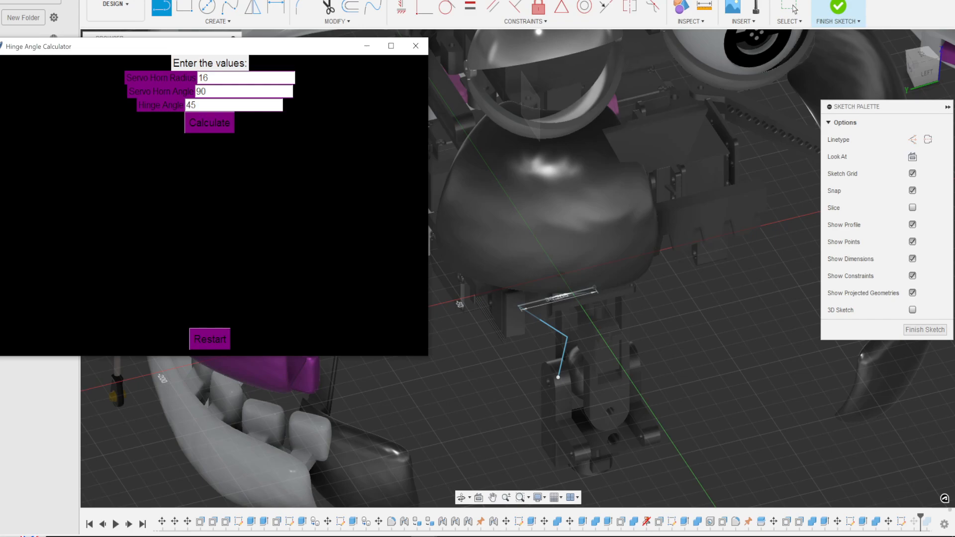
{"action": "left_click", "coordinate": [209, 122]}
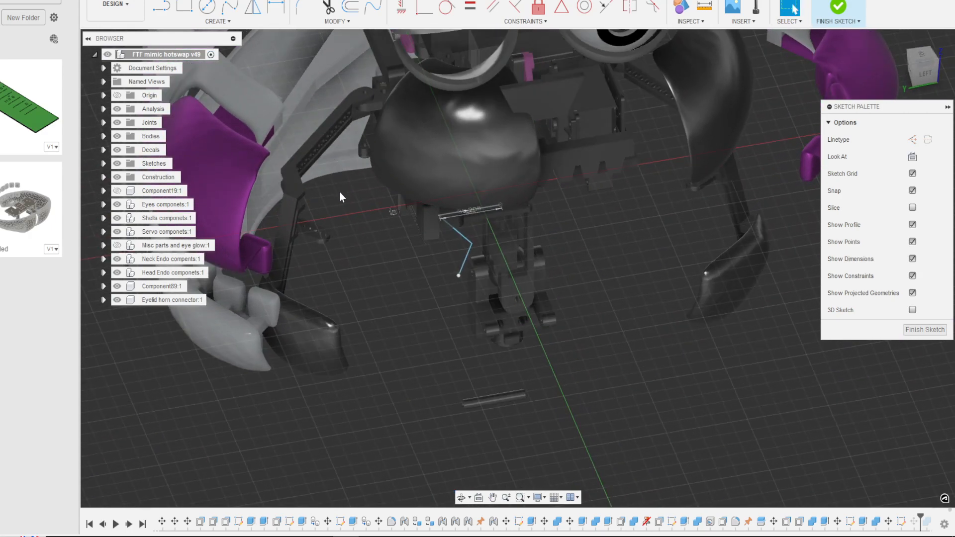
{"action": "mouse_move", "coordinate": [341, 196]}
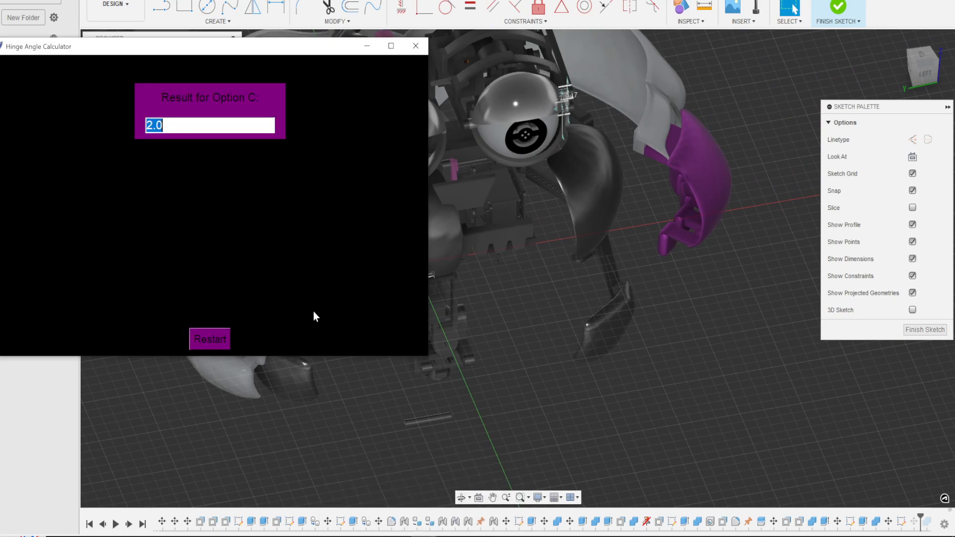
{"action": "left_click", "coordinate": [209, 338]}
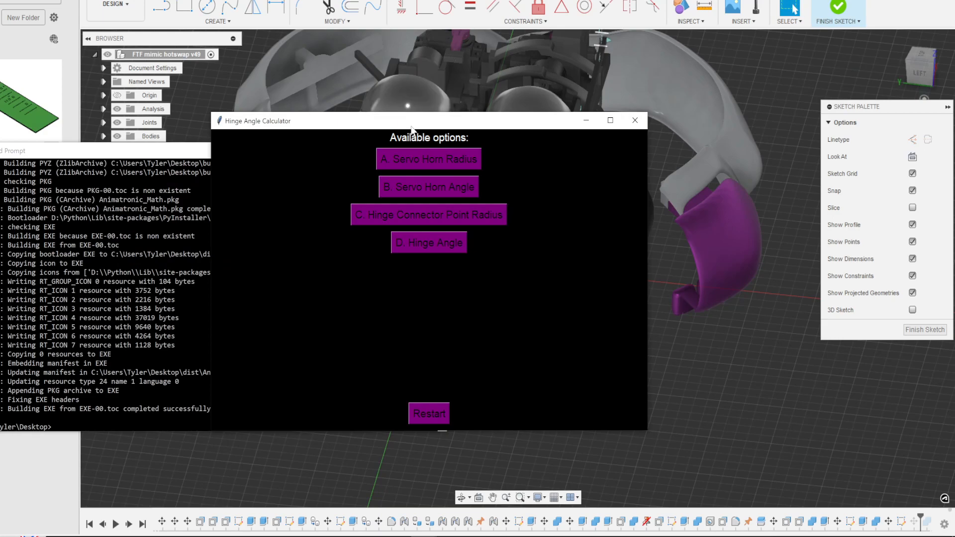
{"action": "mouse_move", "coordinate": [403, 112]}
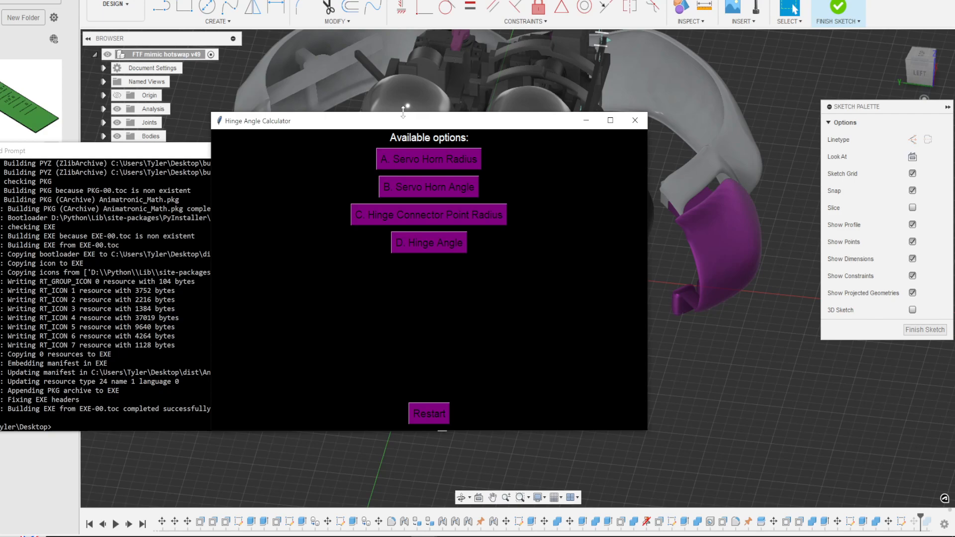
{"action": "mouse_move", "coordinate": [412, 153]}
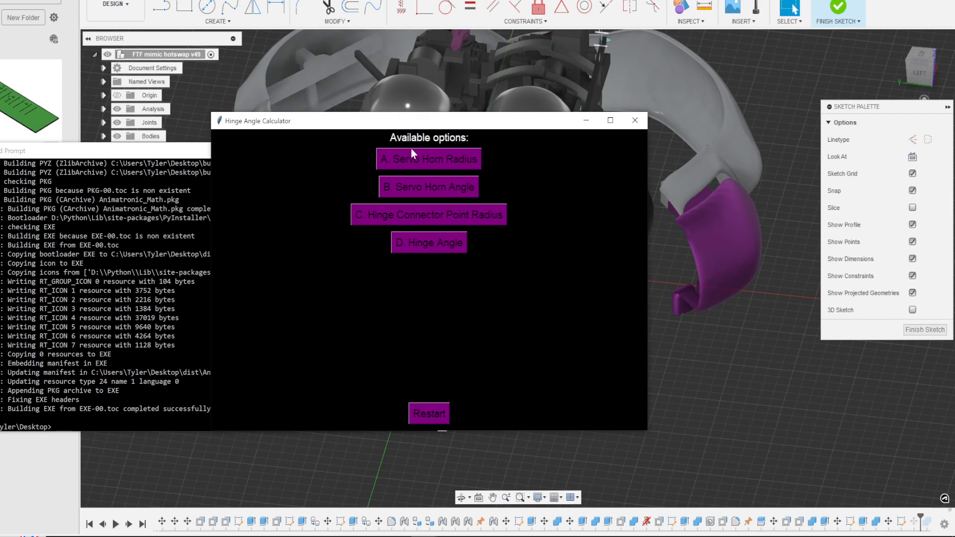